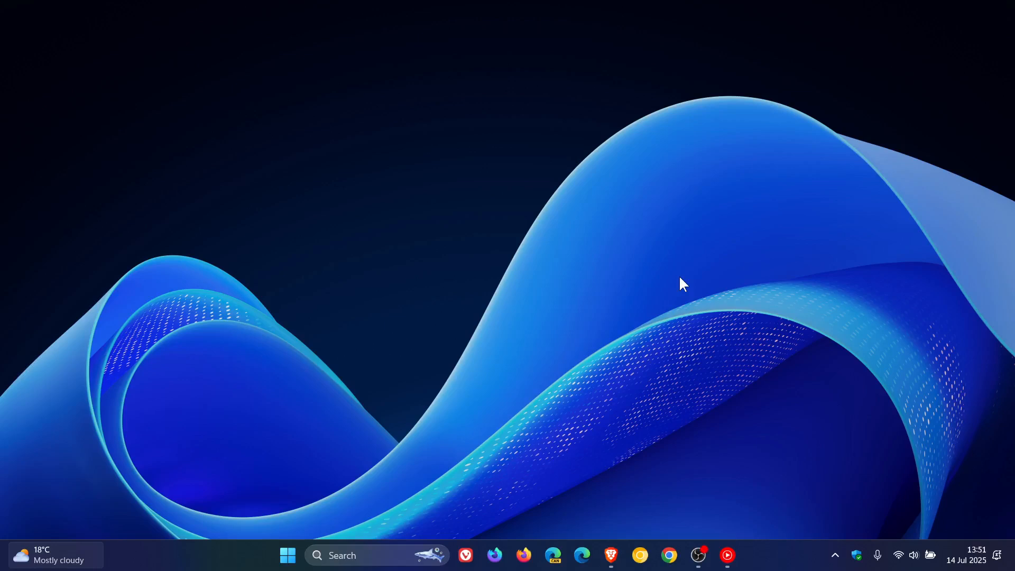
Bring up the Windows Update page showing the device is up to date
left_click(287, 554)
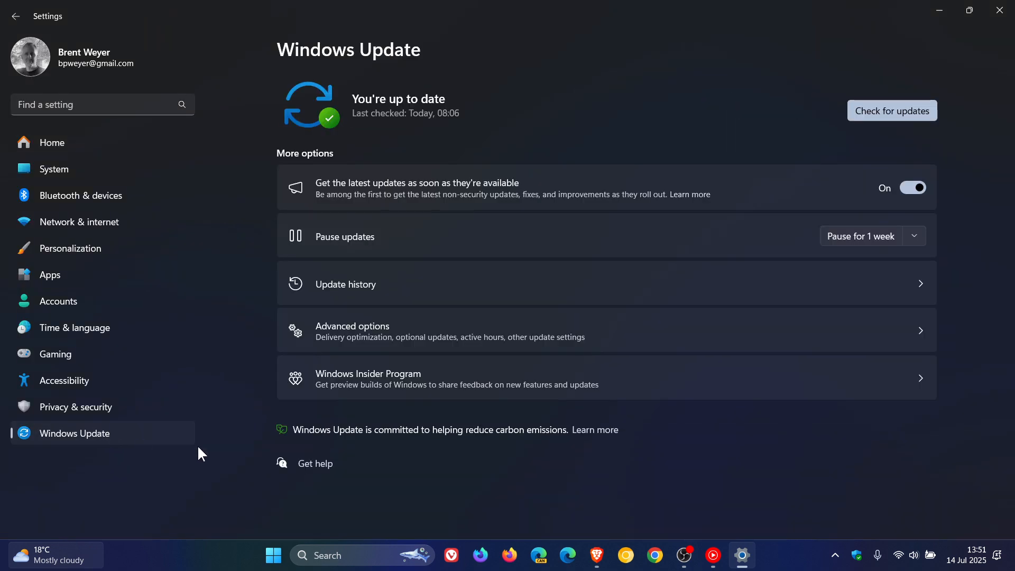
scroll("down", 3)
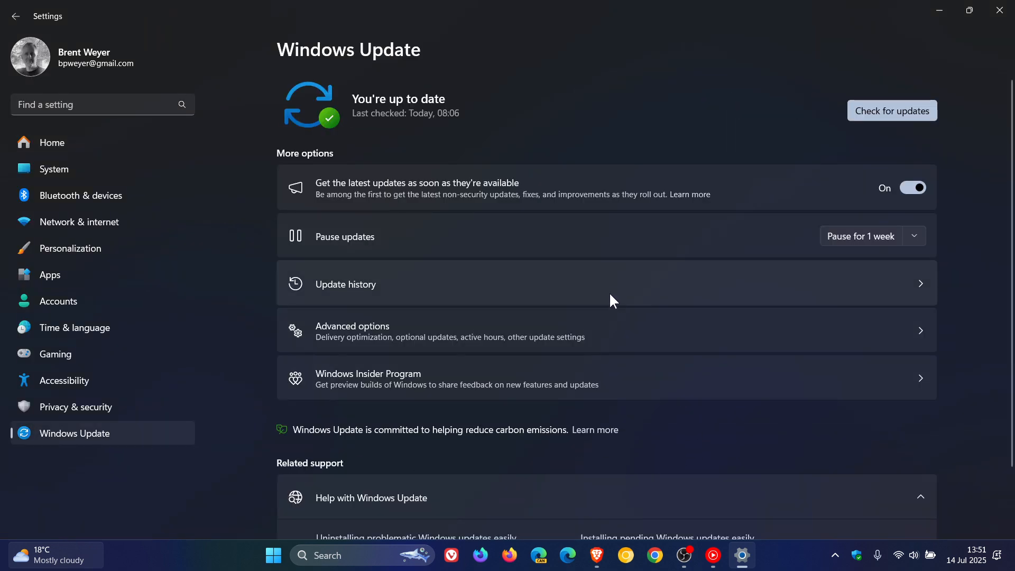
left_click(344, 284)
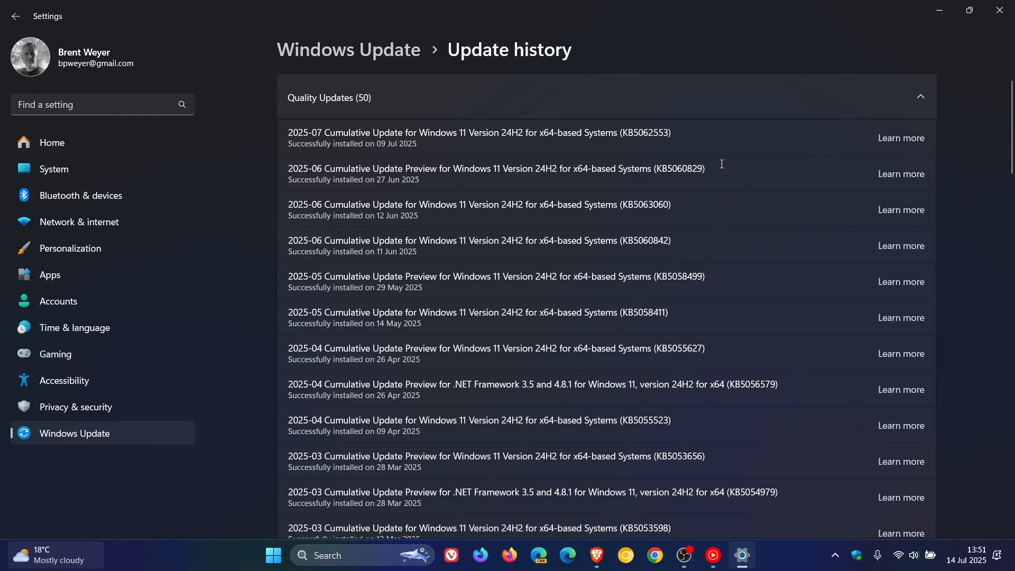
mouse_move(665, 146)
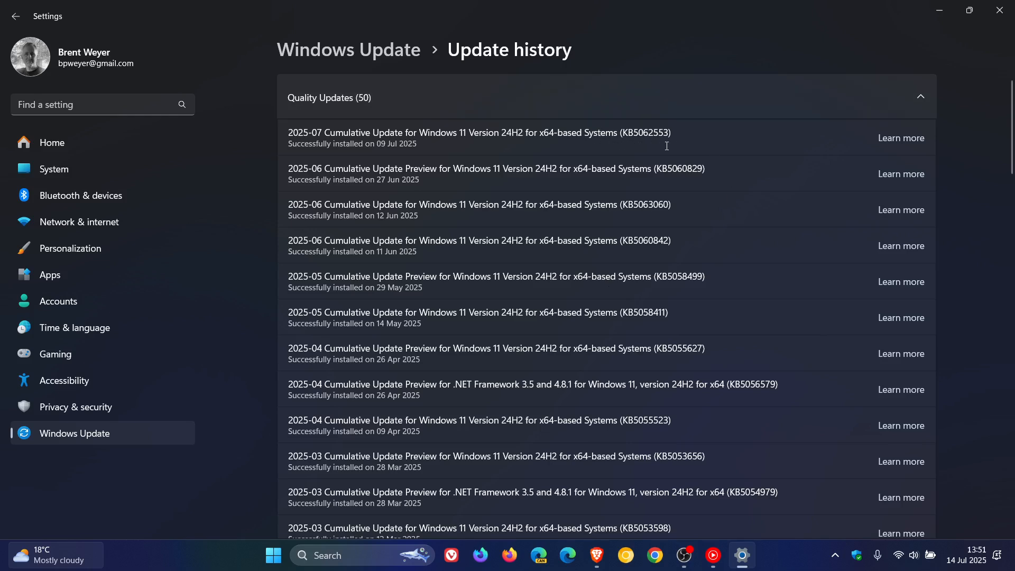
mouse_move(680, 130)
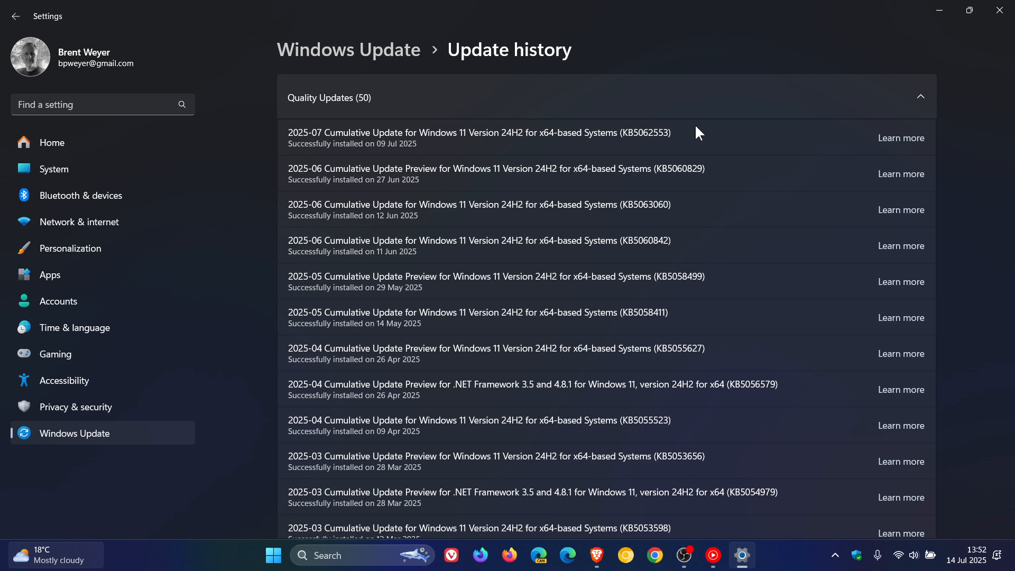
mouse_move(434, 273)
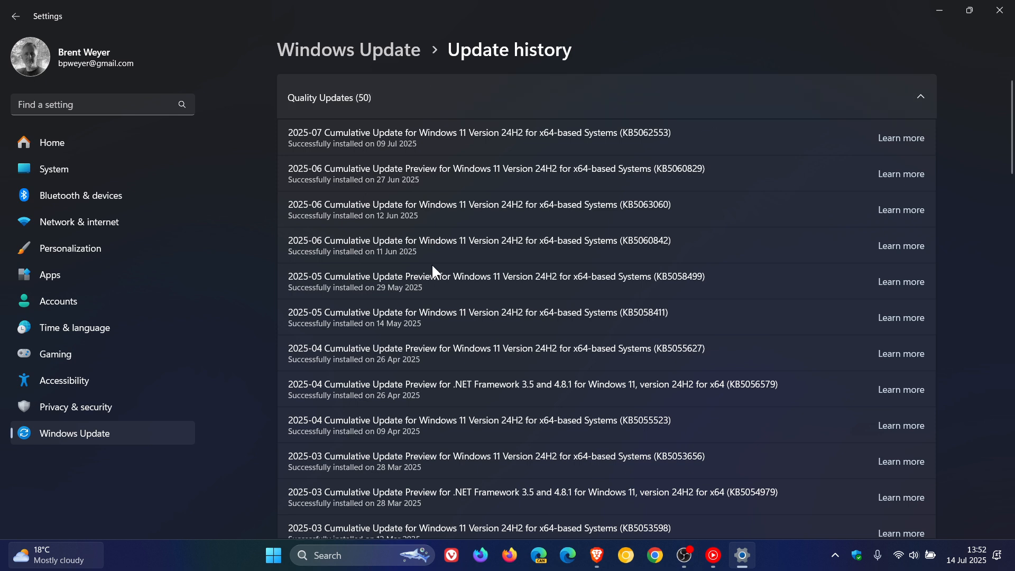
mouse_move(763, 167)
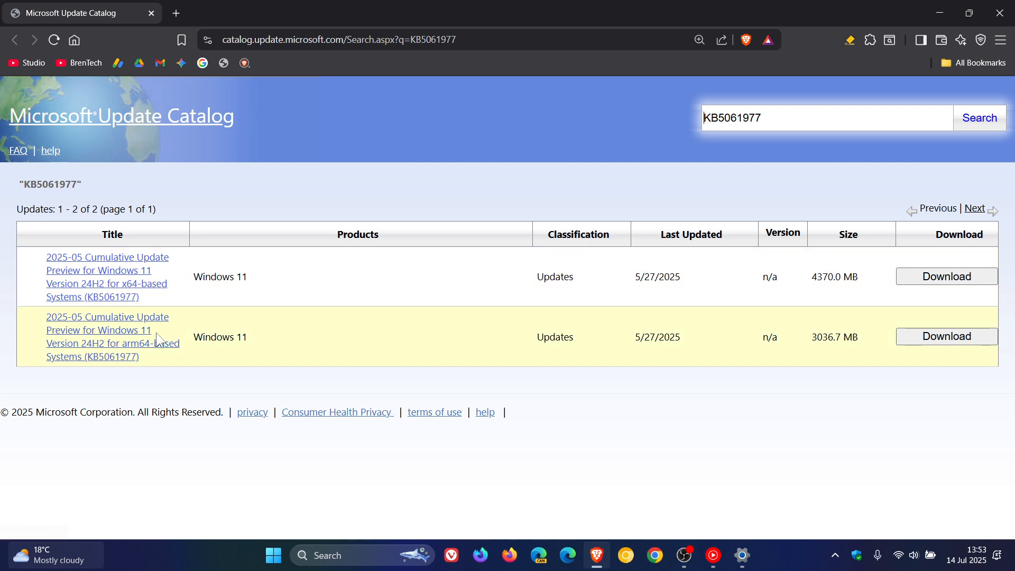
mouse_move(676, 387)
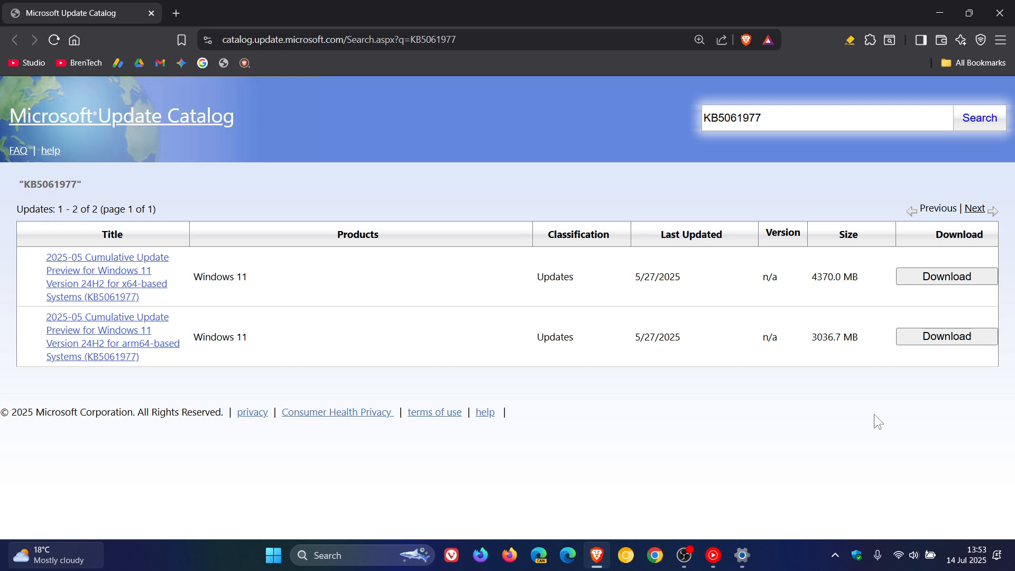
mouse_move(704, 436)
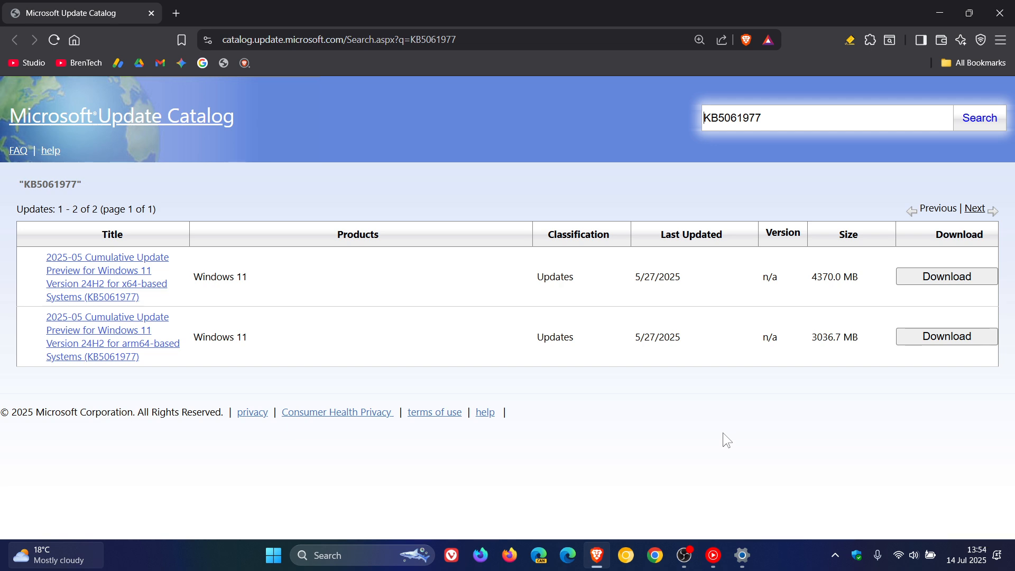
Return to Settings with the Update history of 50 quality updates still shown
left_click(742, 555)
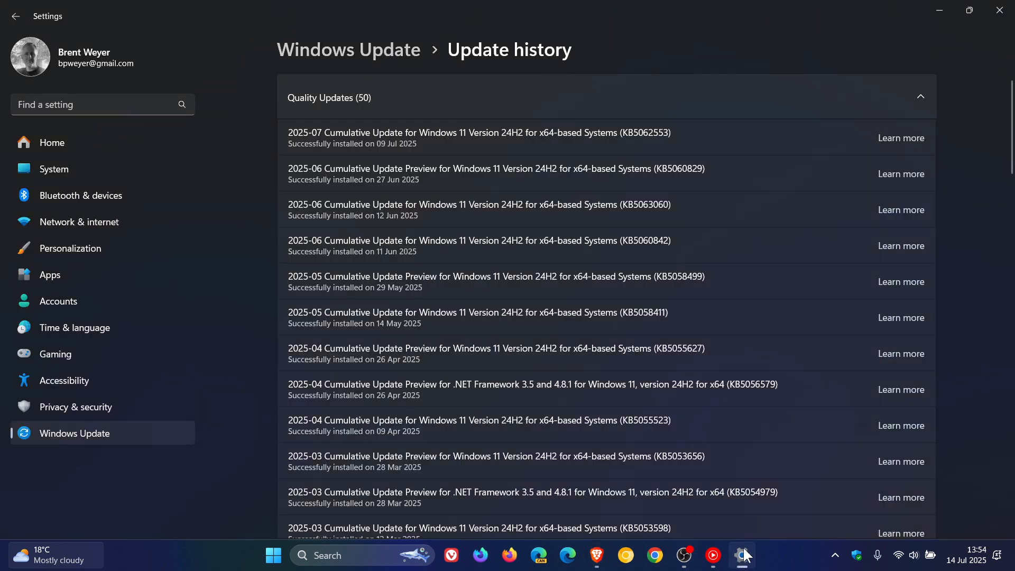
mouse_move(747, 159)
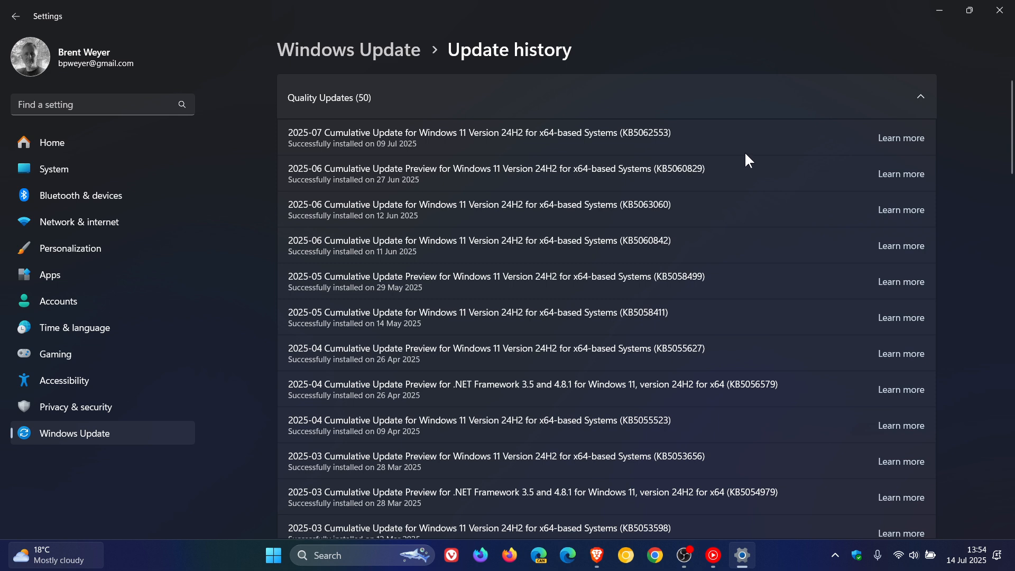
mouse_move(685, 157)
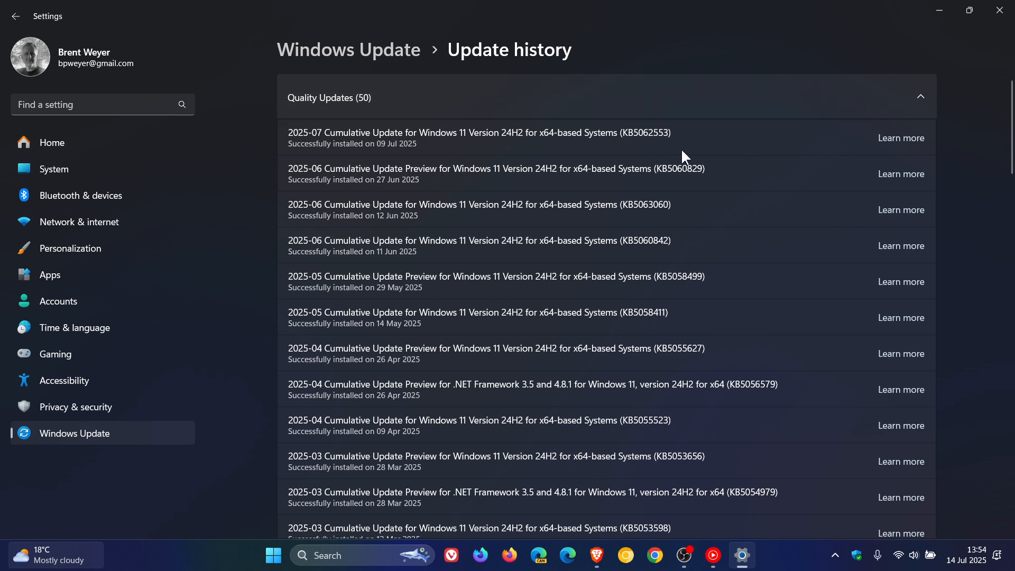
mouse_move(637, 110)
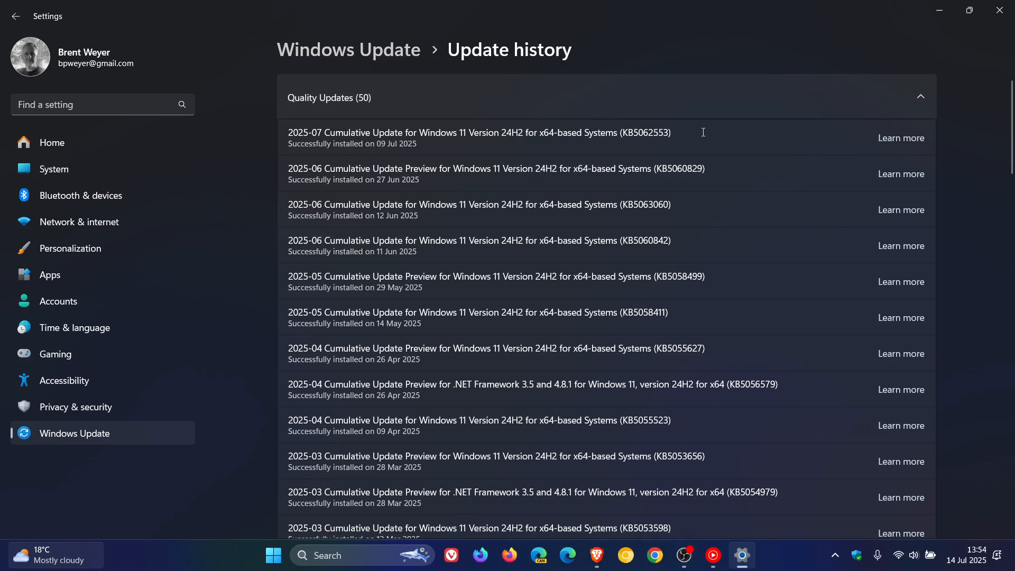
mouse_move(794, 125)
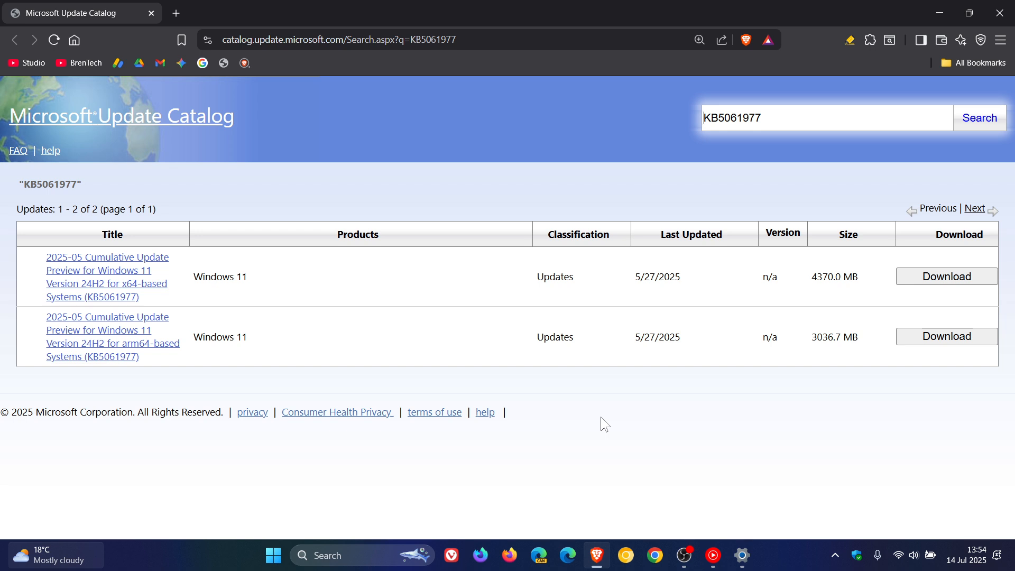
mouse_move(535, 192)
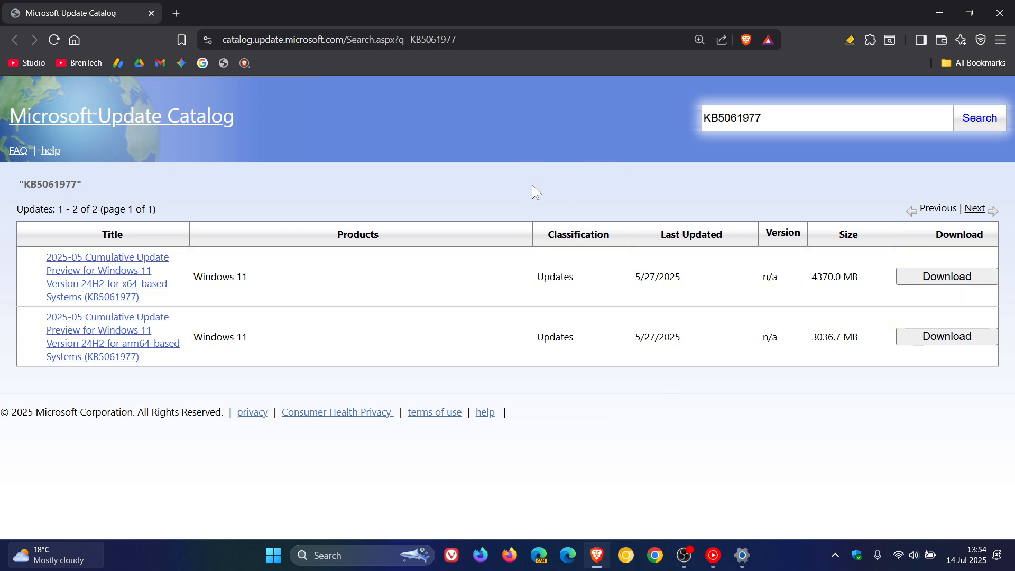
mouse_move(598, 161)
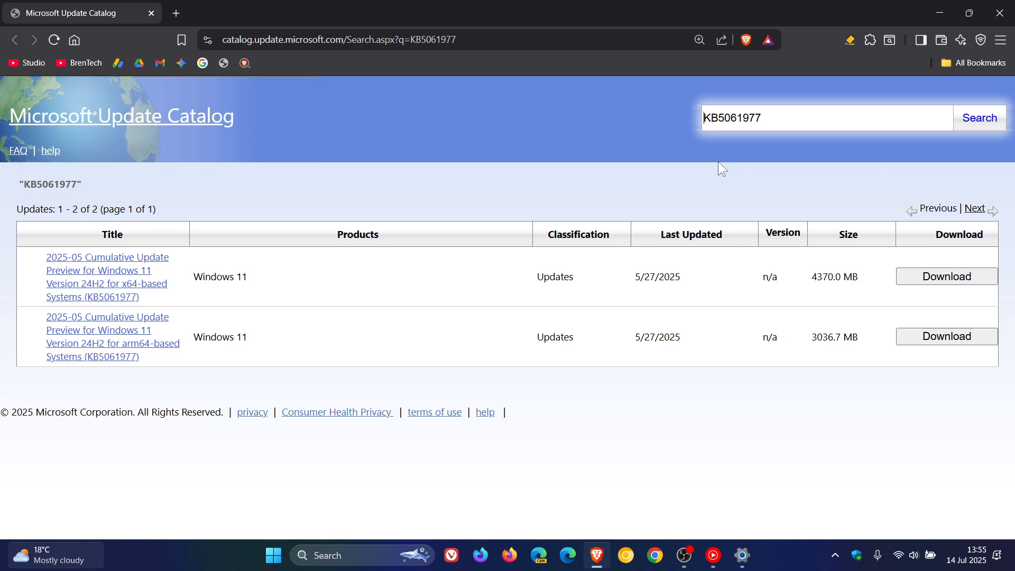
mouse_move(727, 166)
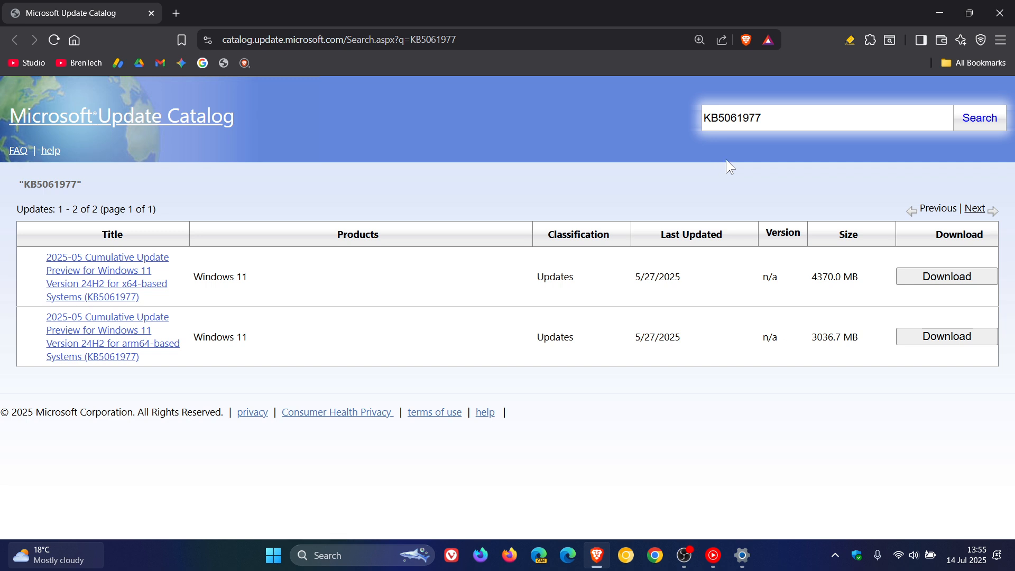
mouse_move(622, 142)
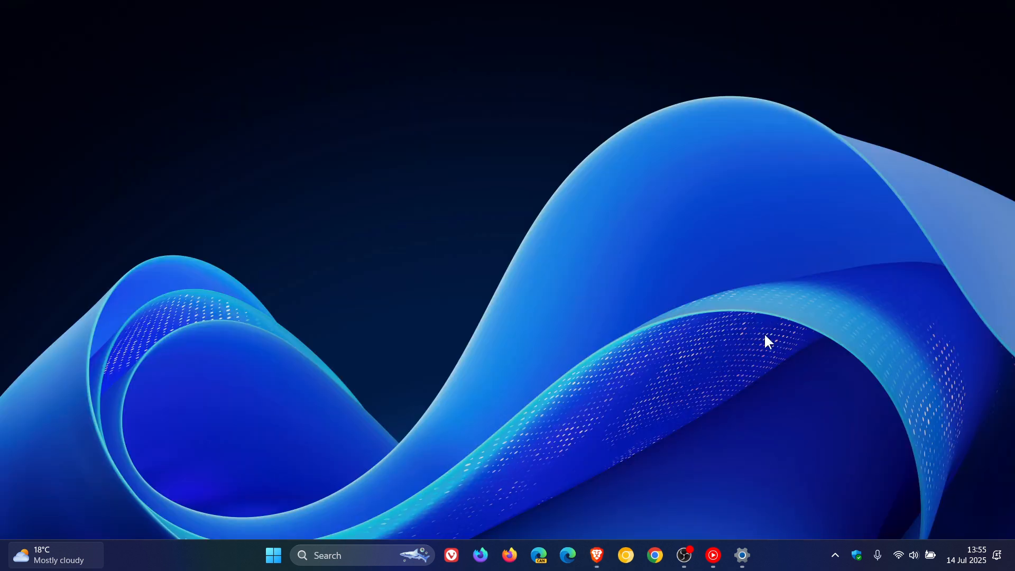
left_click(742, 555)
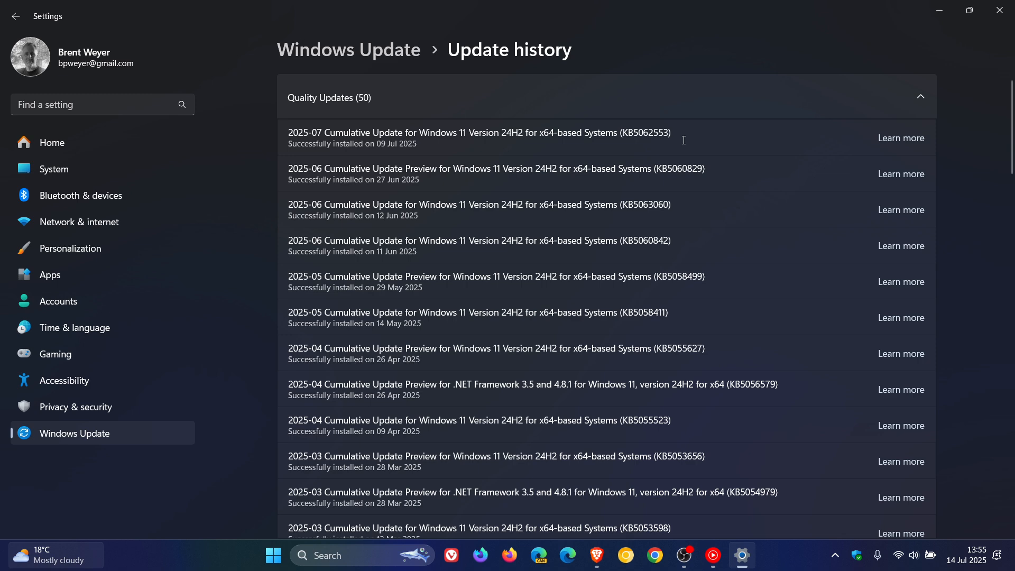
mouse_move(921, 39)
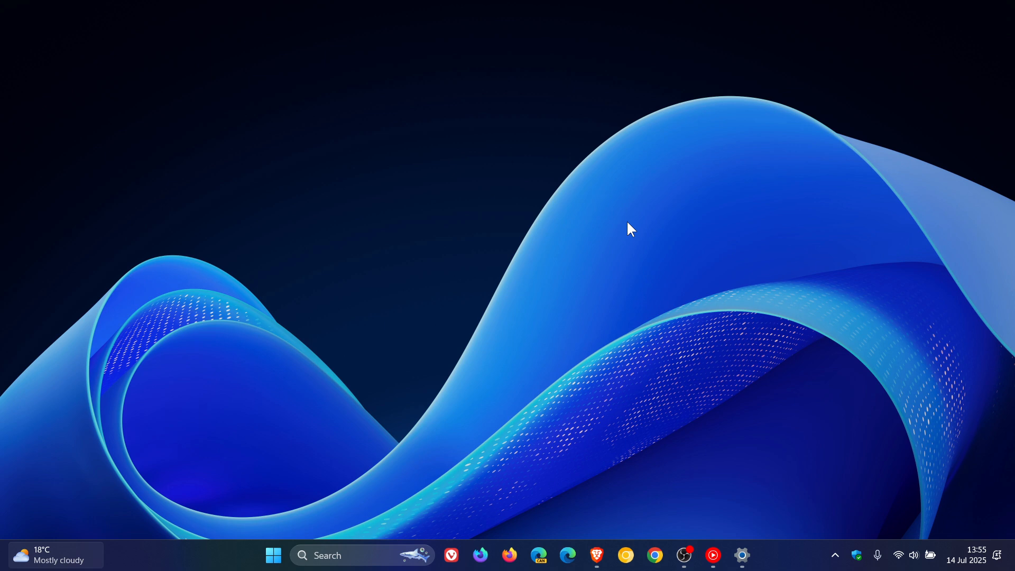
mouse_move(530, 268)
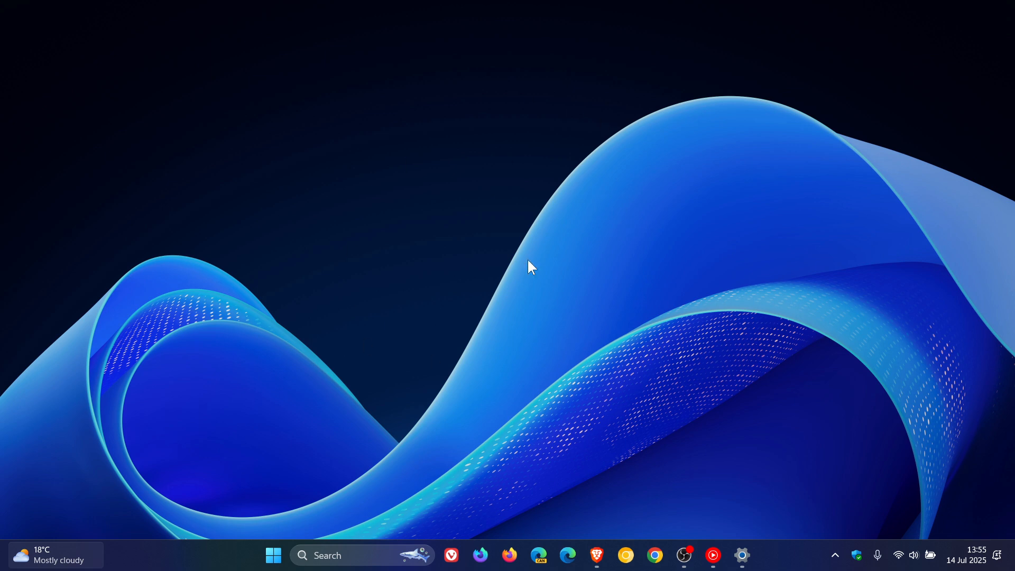